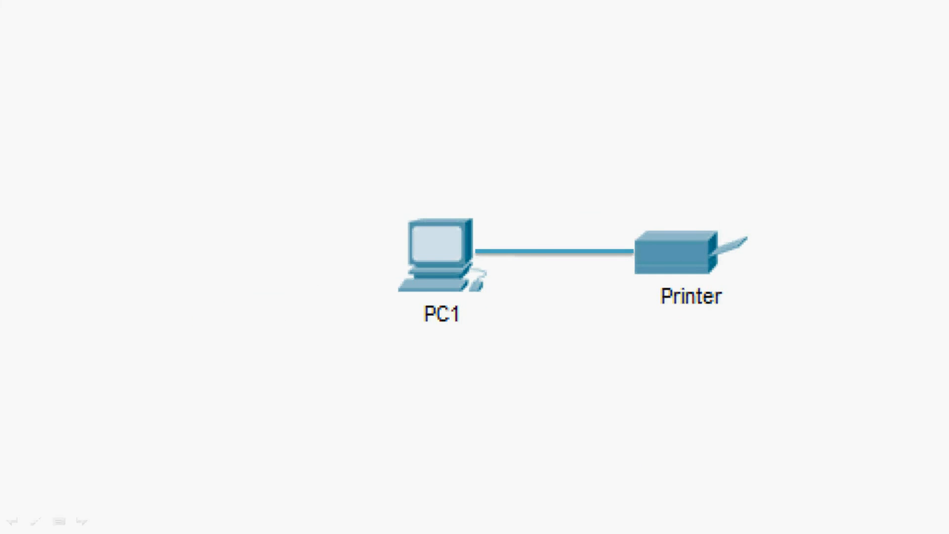
- Advance the slideshow from the PC1–Printer diagram to the 'Advantages of PEER-TO-PEER Network' slide
left_click(212, 251)
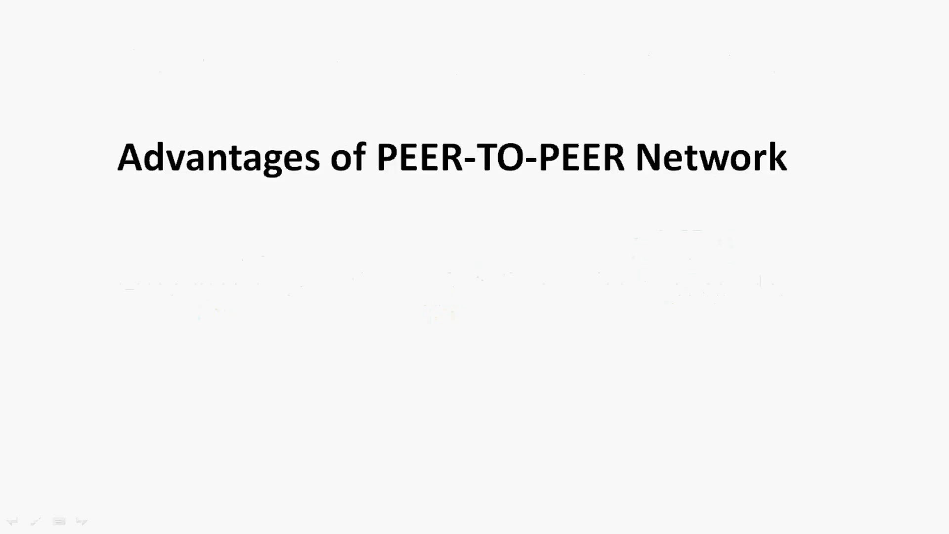
- Reveal the advantage bullets 'Easy to setup' and 'Less Complexity', then the third bullet
scroll("up", 3)
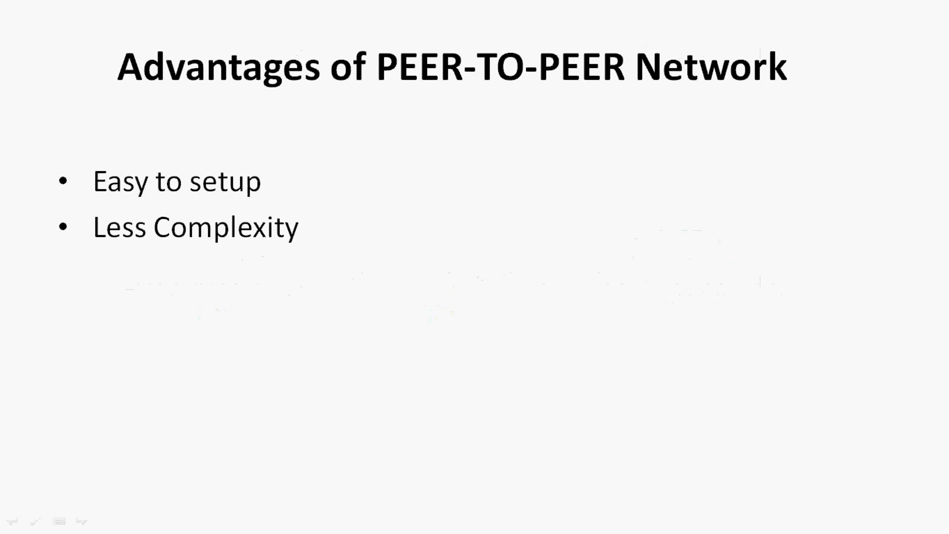
left_click(475, 267)
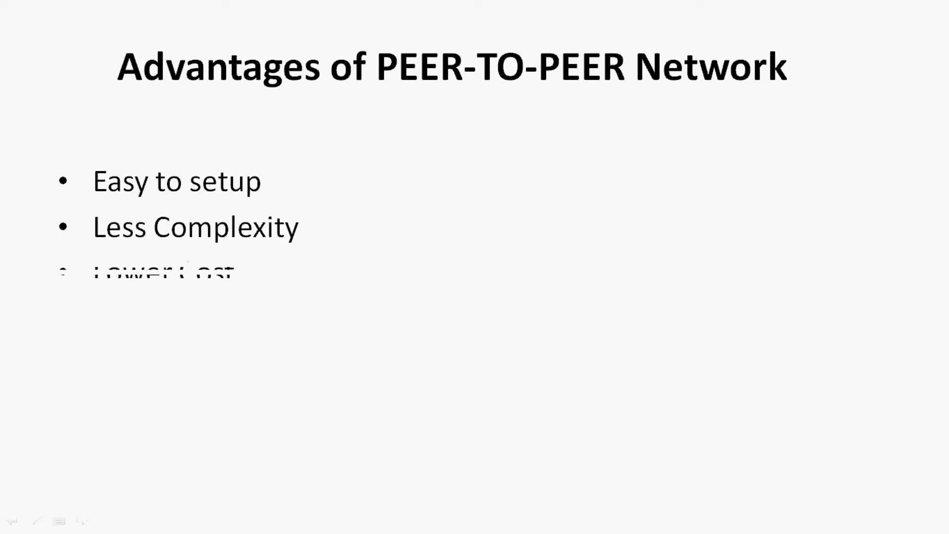